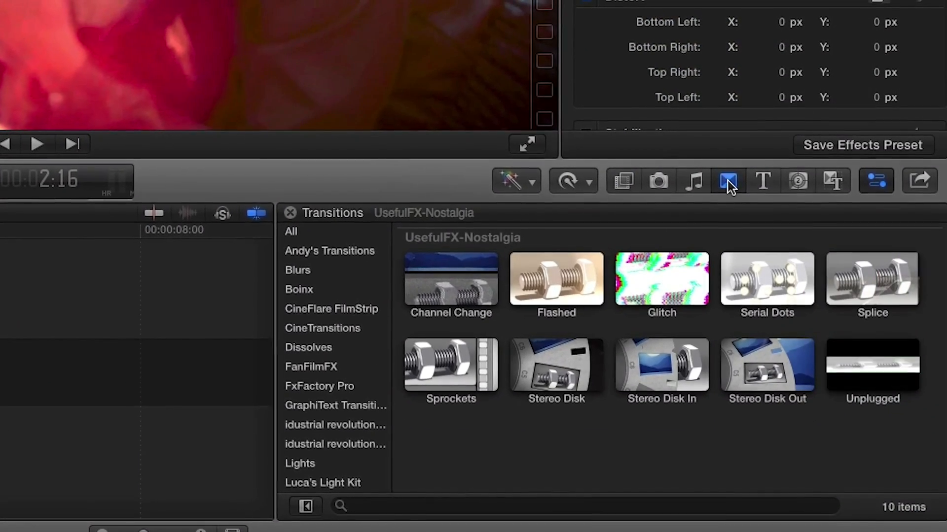
- Browse the UsefulFX-Nostalgia theme's effects, generators and transitions in the Themes browser
{"action": "left_click", "coordinate": [797, 186]}
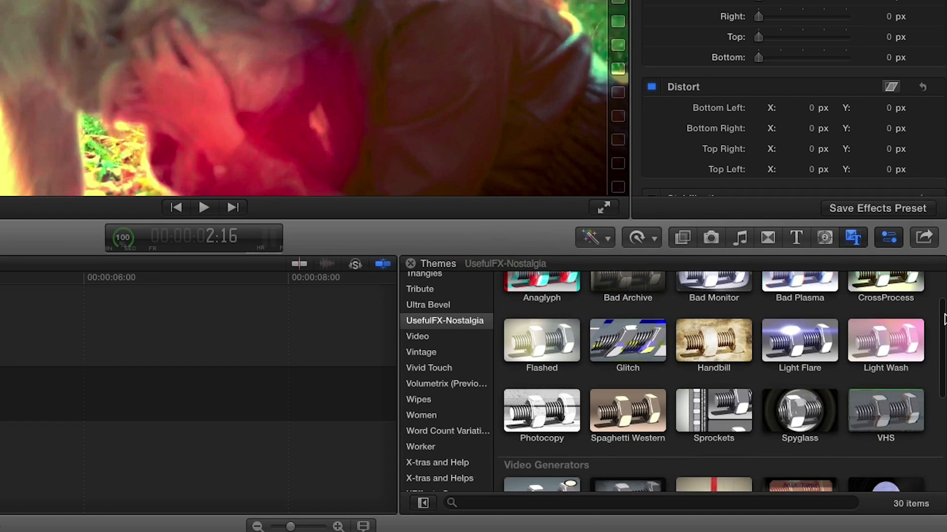
{"action": "scroll", "scroll_direction": "down", "scroll_amount": 3}
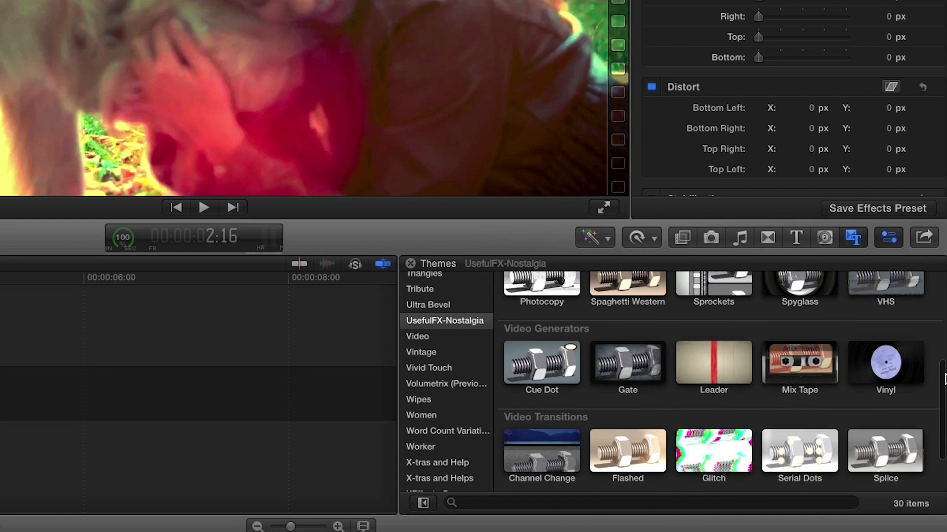
{"action": "scroll", "scroll_direction": "down", "scroll_amount": 3}
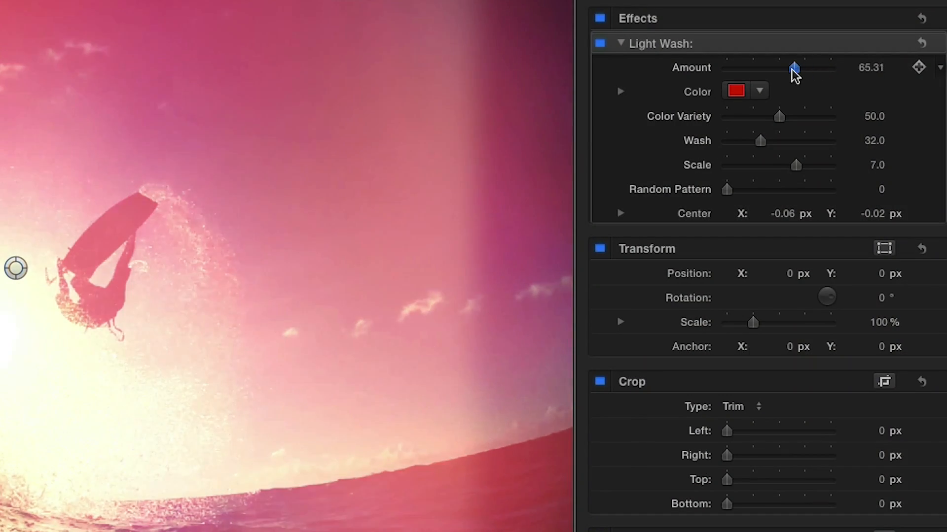
- Set Light Wash Amount to 100 and lower its Color Variety, Scale and random pattern
{"action": "left_click", "coordinate": [853, 187]}
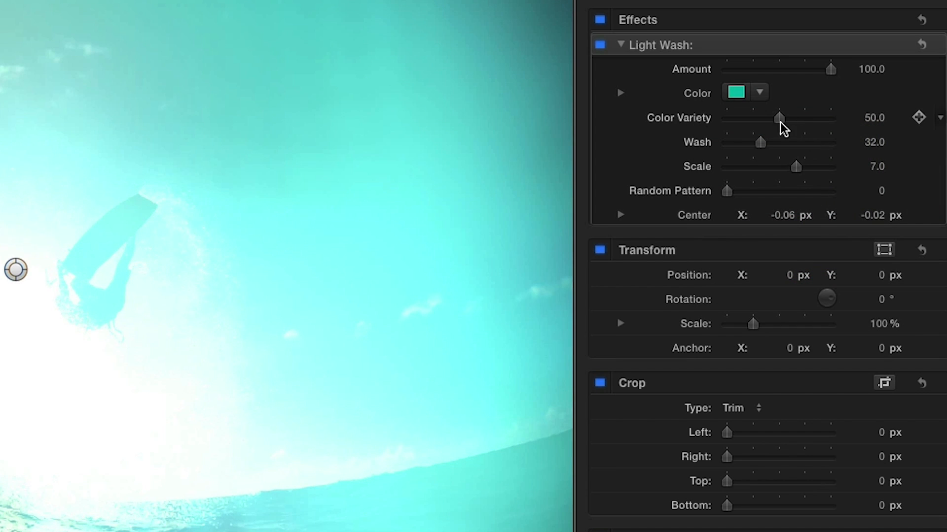
{"action": "left_click_drag", "start_coordinate": [778, 117], "coordinate": [742, 118]}
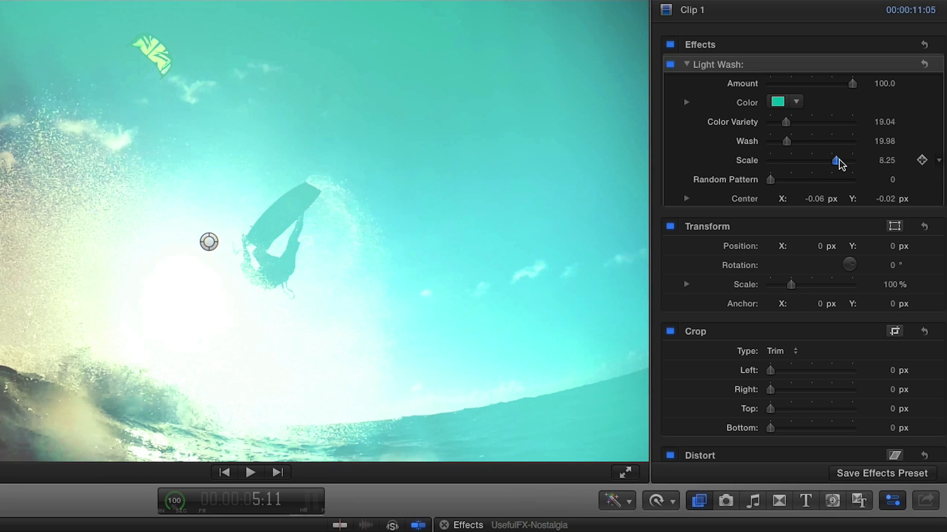
{"action": "left_click_drag", "start_coordinate": [836, 161], "coordinate": [821, 161]}
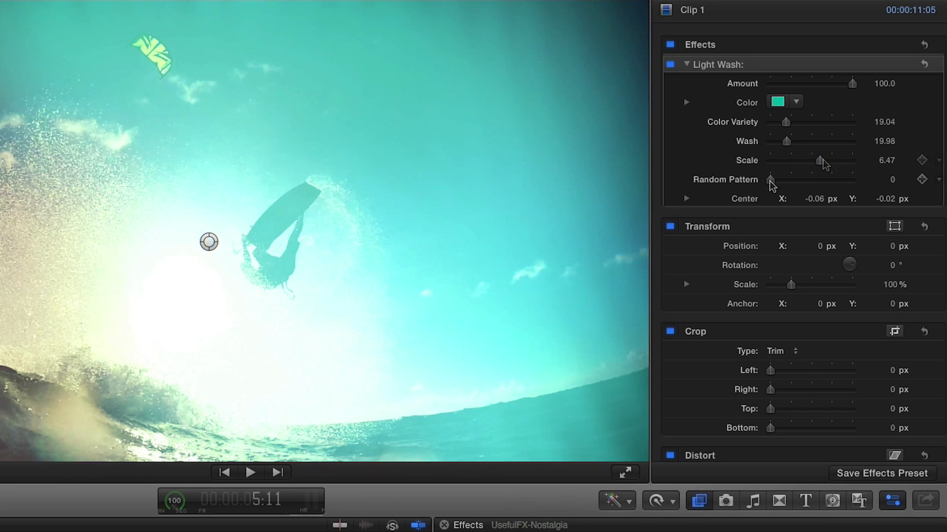
{"action": "left_click_drag", "start_coordinate": [771, 184], "coordinate": [791, 183]}
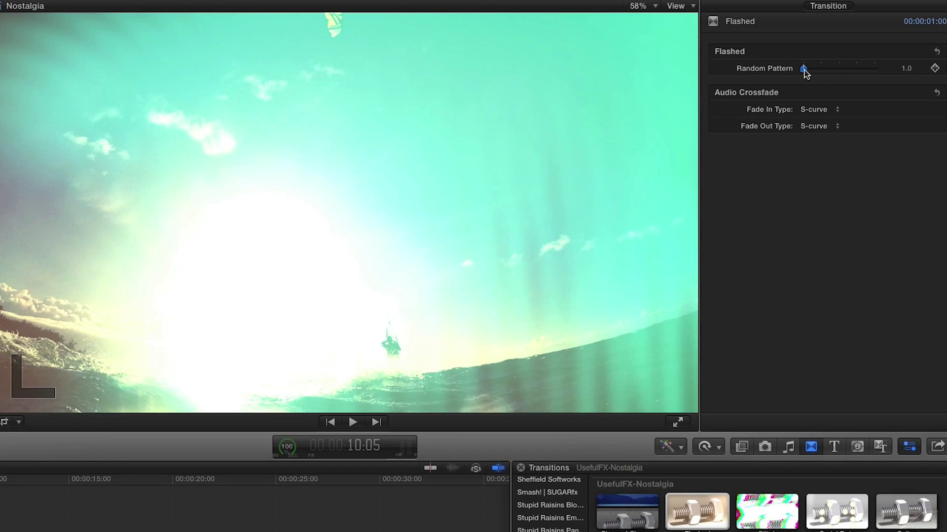
- Raise the Flashed transition's Random Pattern from 1 to about 25
{"action": "left_click_drag", "start_coordinate": [803, 68], "coordinate": [821, 68]}
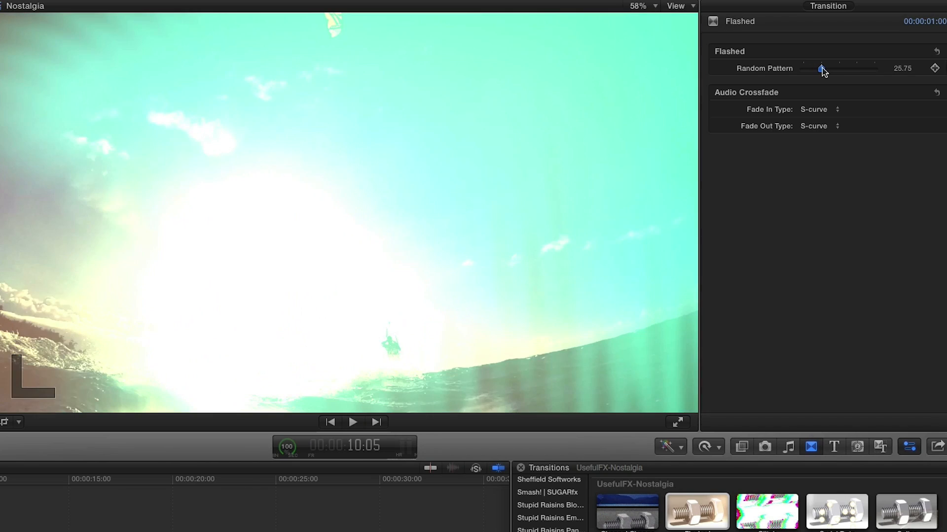
{"action": "left_click_drag", "start_coordinate": [820, 68], "coordinate": [843, 68]}
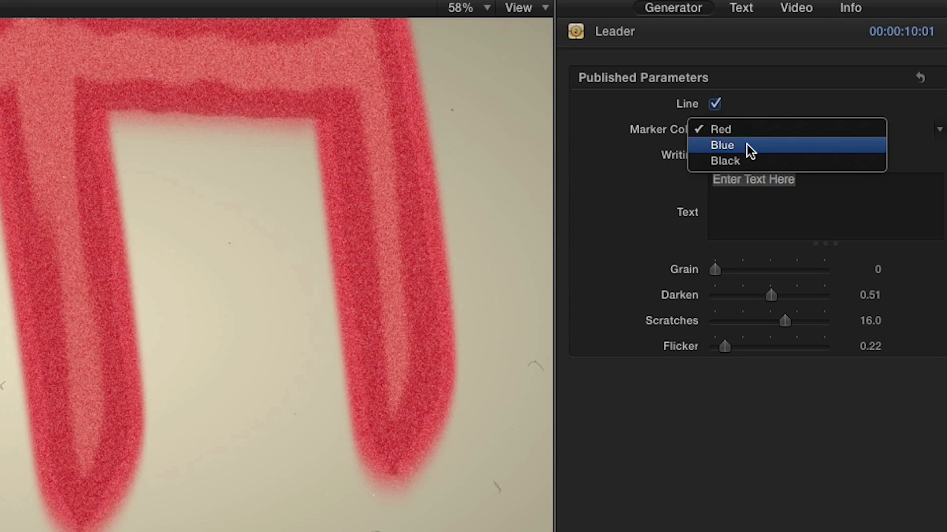
- Make the Leader's marker Blue, write 'Beach Day', and add slight grain
{"action": "left_click", "coordinate": [721, 145]}
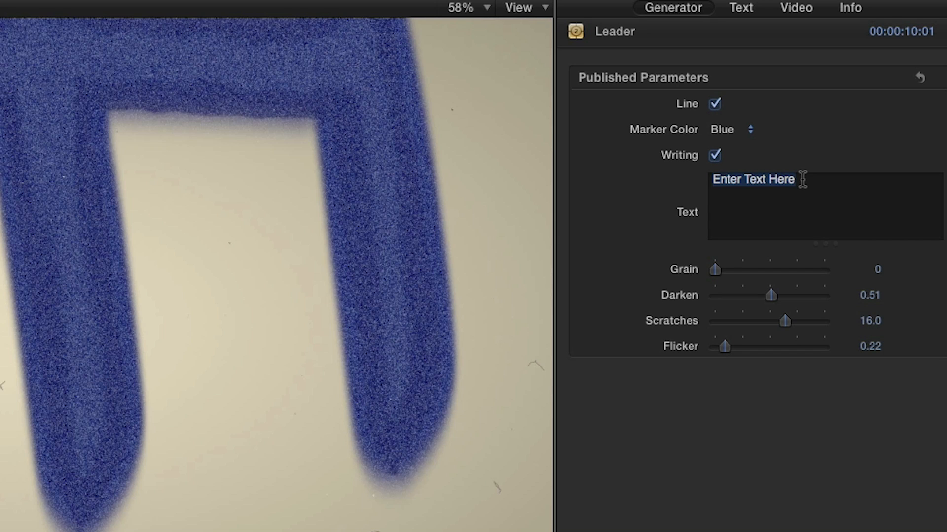
{"action": "type", "text": "Beach Day"}
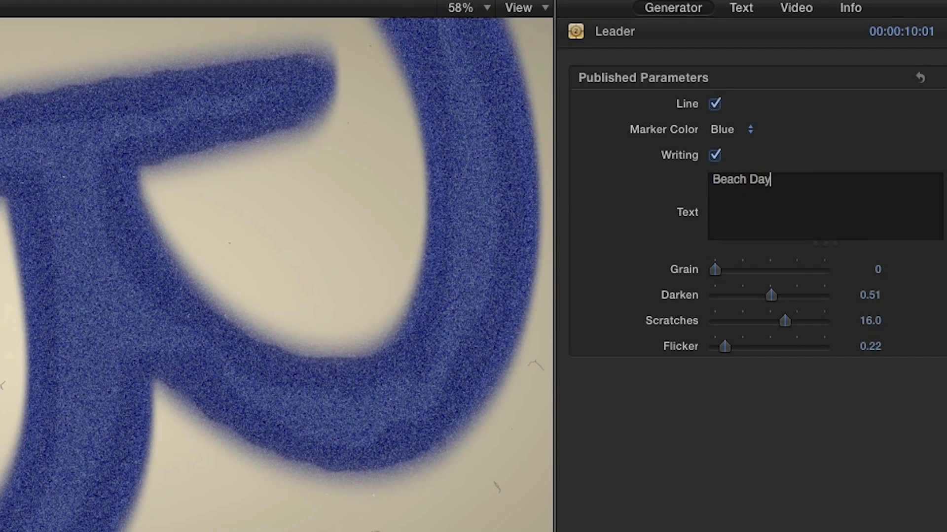
{"action": "left_click_drag", "start_coordinate": [714, 270], "coordinate": [717, 270]}
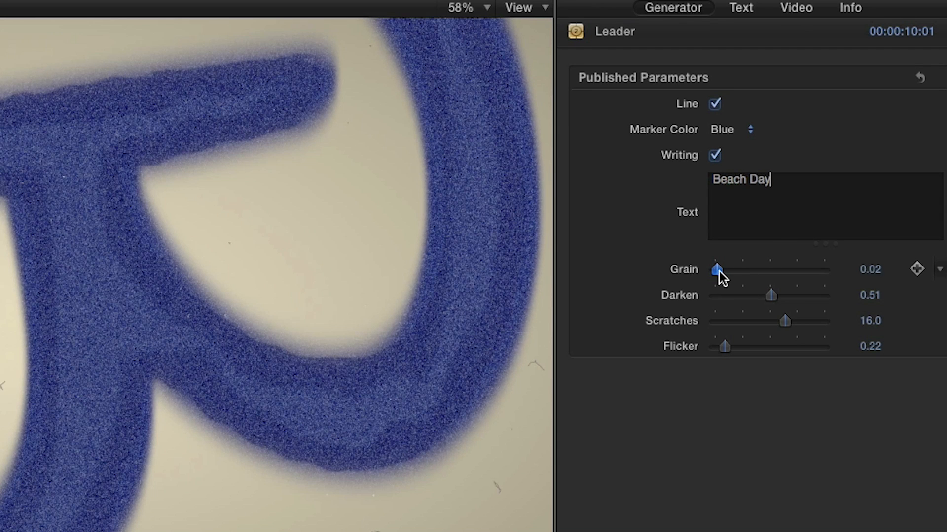